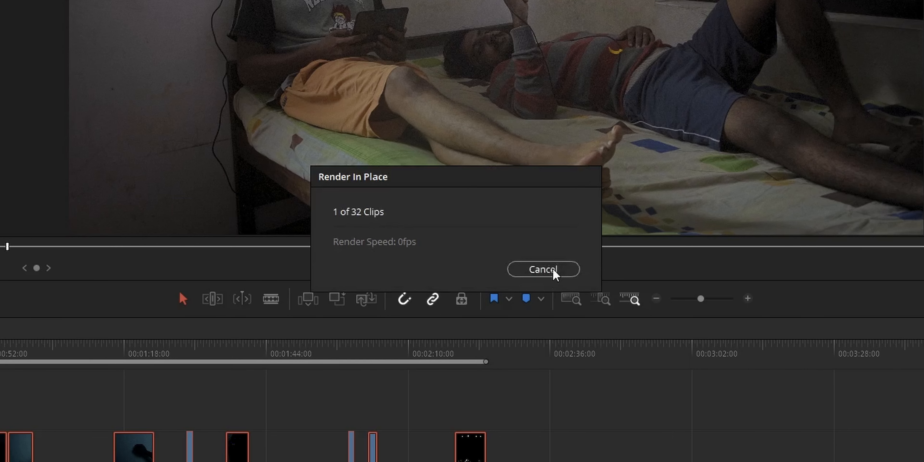
# - Let Render In Place process all 32 timeline clips into new media
pyautogui.click(542, 268)
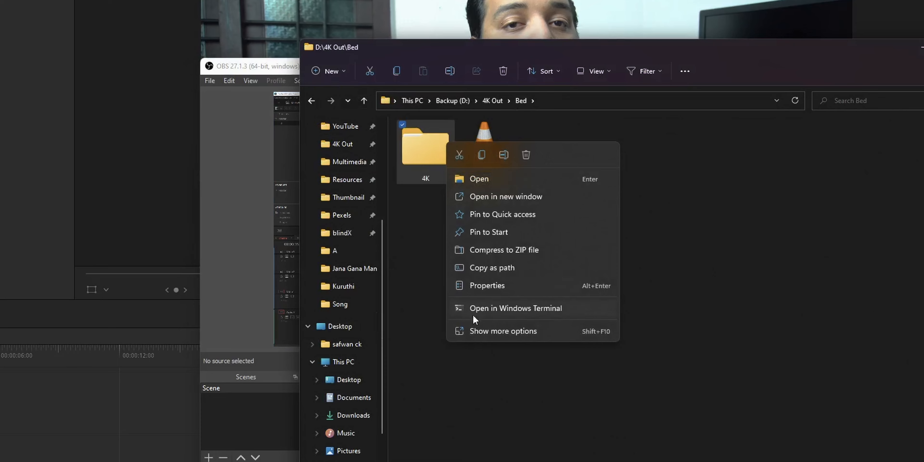
# - Show Properties for the 4K render folder (16.8 GB) and The Sound short film.mov (10.9 GB) side by side
pyautogui.click(486, 285)
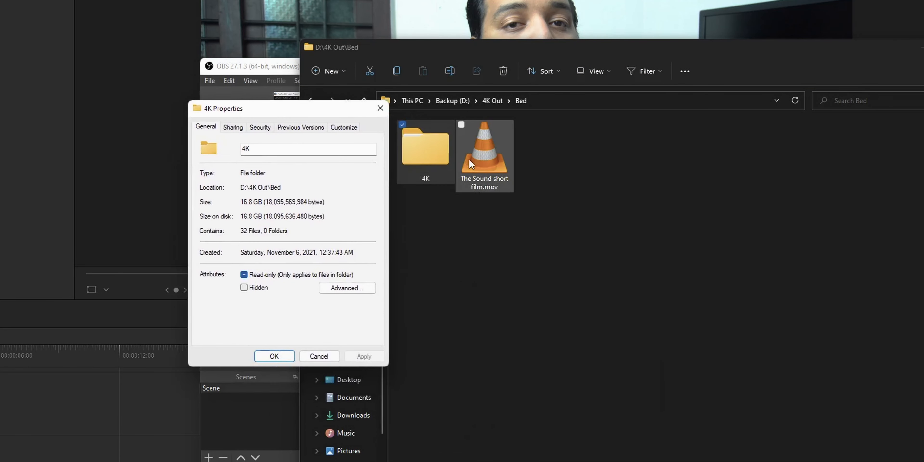
pyautogui.rightClick(483, 147)
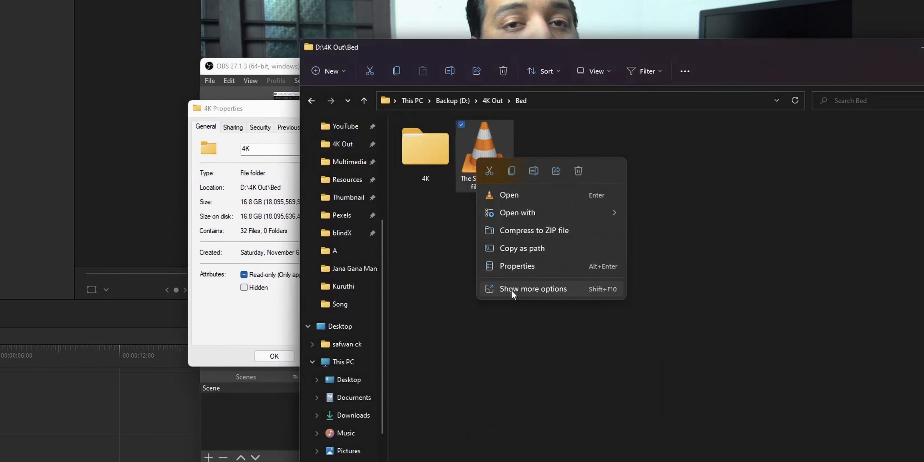
pyautogui.click(516, 265)
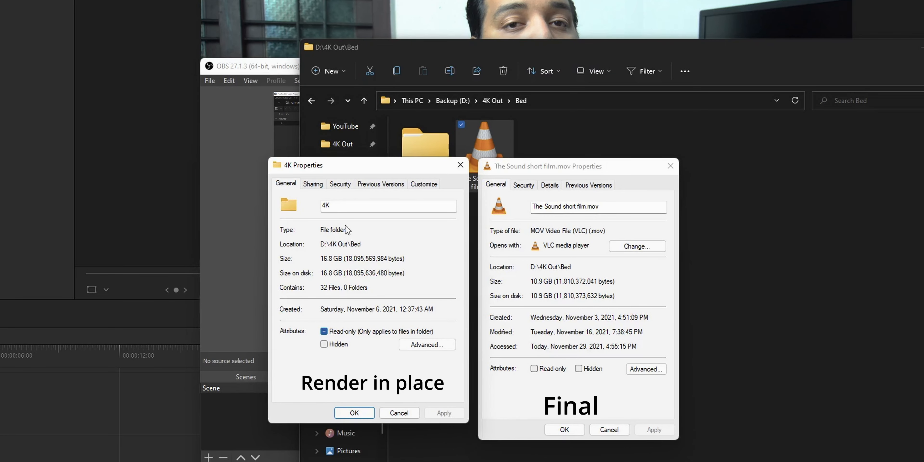
pyautogui.moveTo(356, 261)
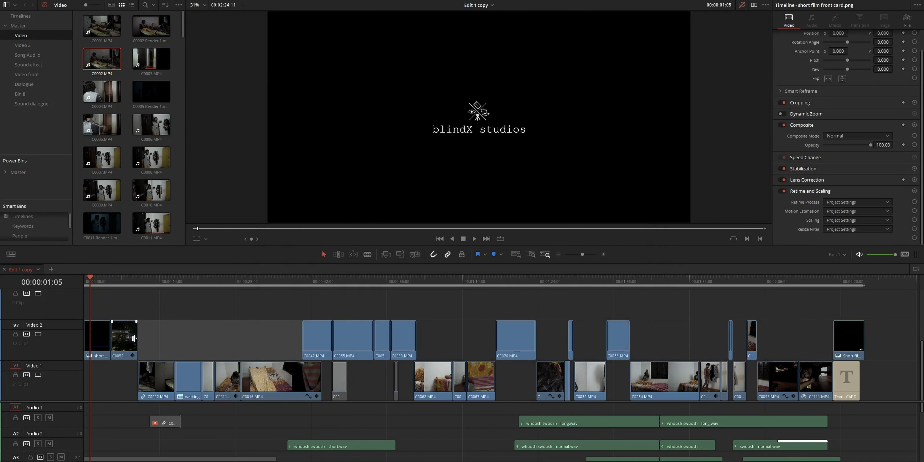
pyautogui.rightClick(121, 336)
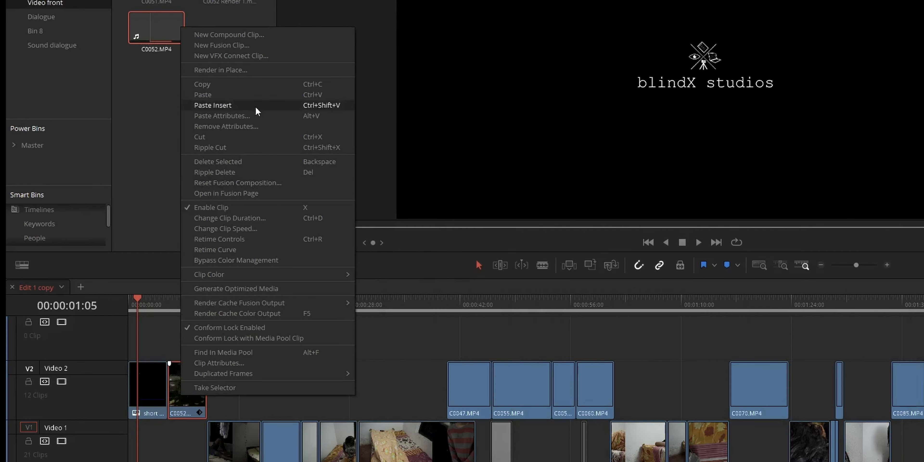
pyautogui.moveTo(221, 69)
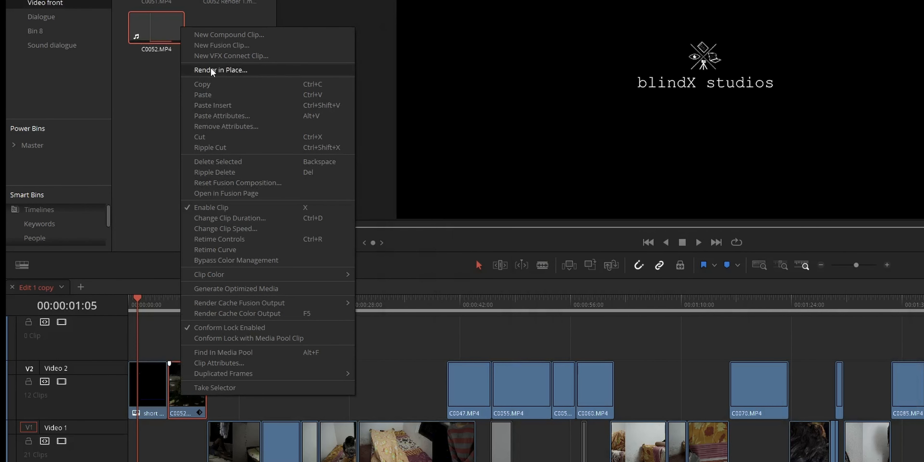
pyautogui.moveTo(229, 81)
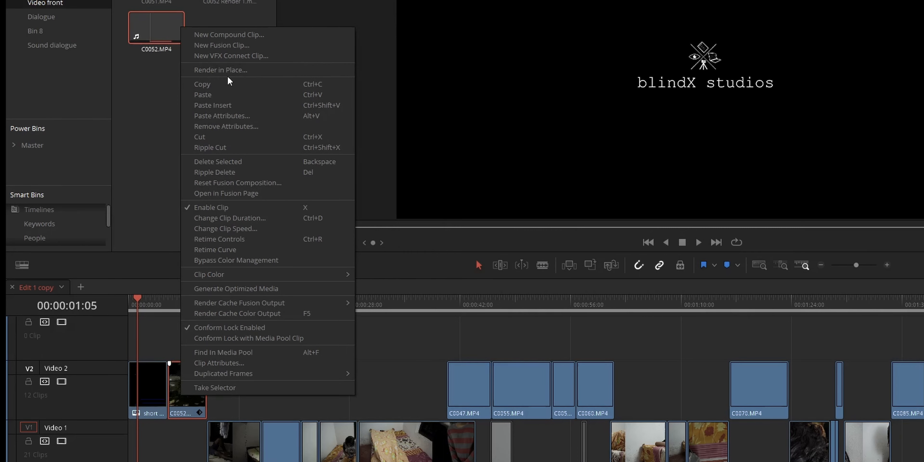
pyautogui.moveTo(263, 74)
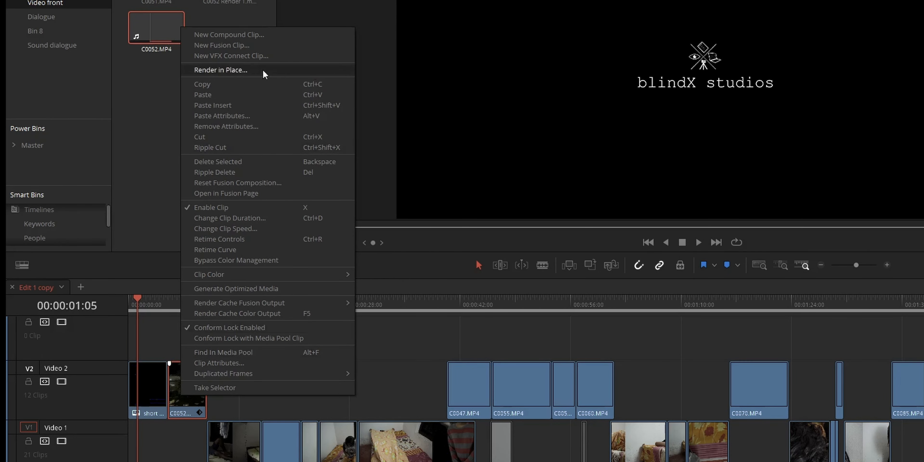
pyautogui.click(220, 69)
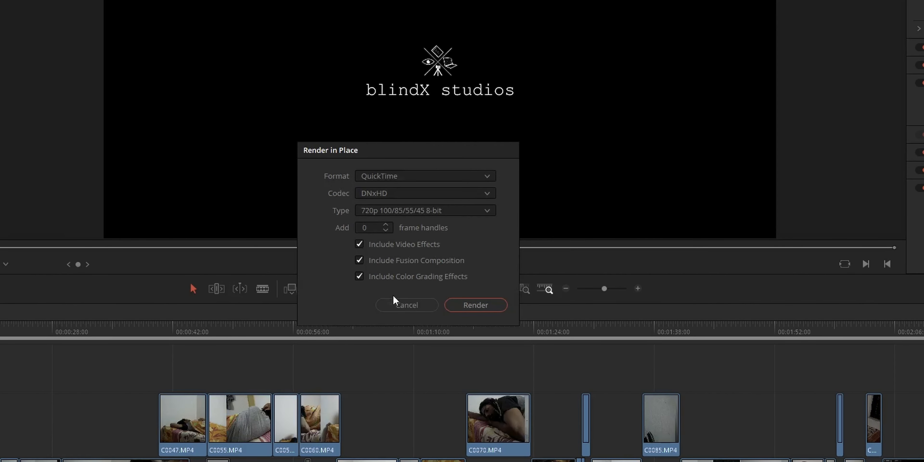
pyautogui.click(406, 304)
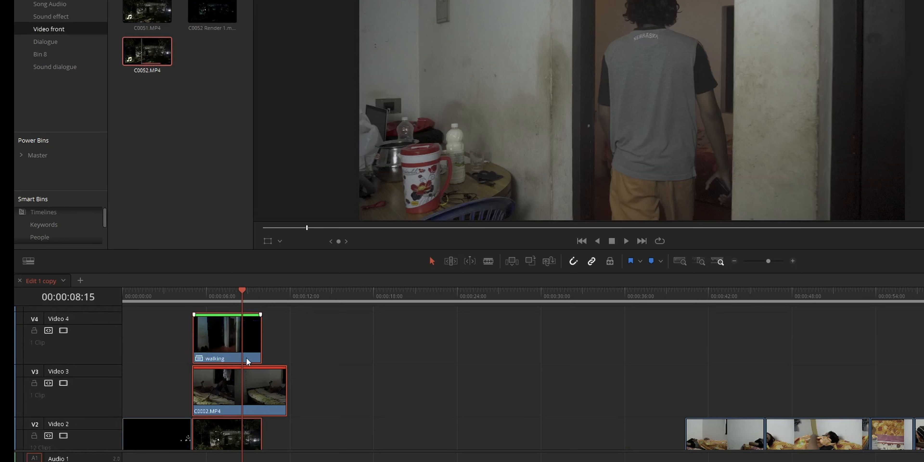
# - Merge the stacked V2–V4 clips into one New Compound Clip
pyautogui.rightClick(247, 360)
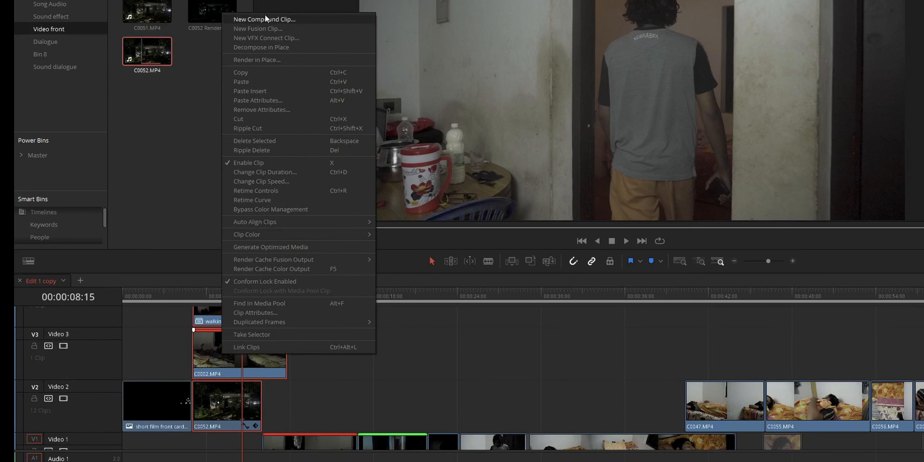
pyautogui.click(264, 19)
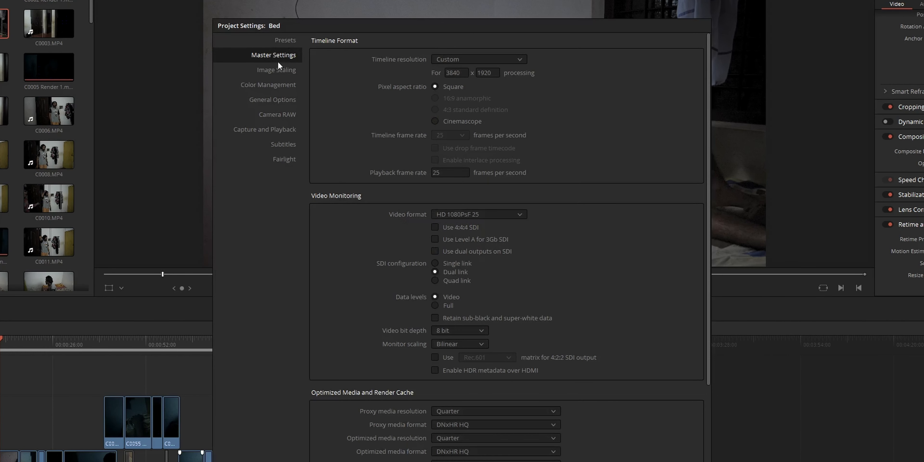
pyautogui.moveTo(246, 29)
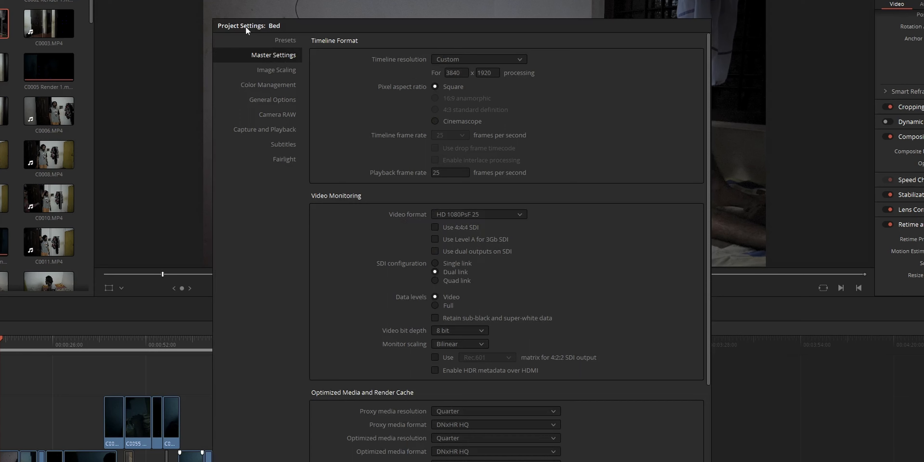
pyautogui.moveTo(401, 59)
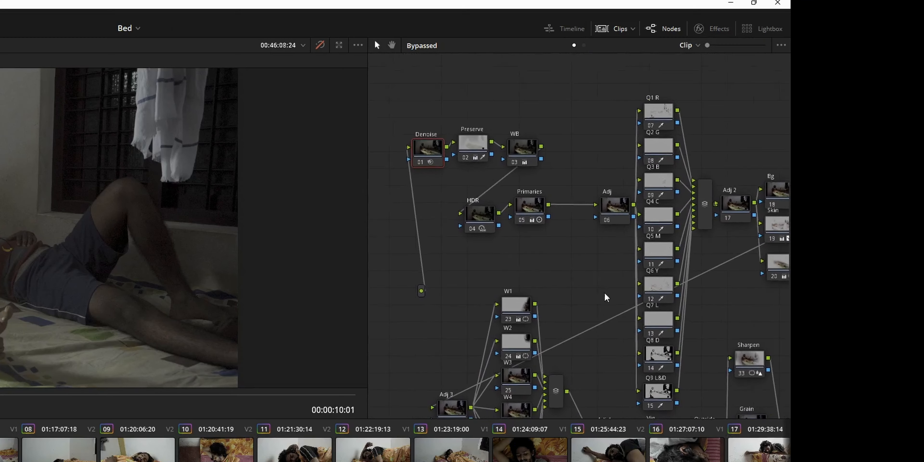
# - Scroll the Color page to view the Bed timeline's node graph and clip thumbnails
pyautogui.scroll(-3)
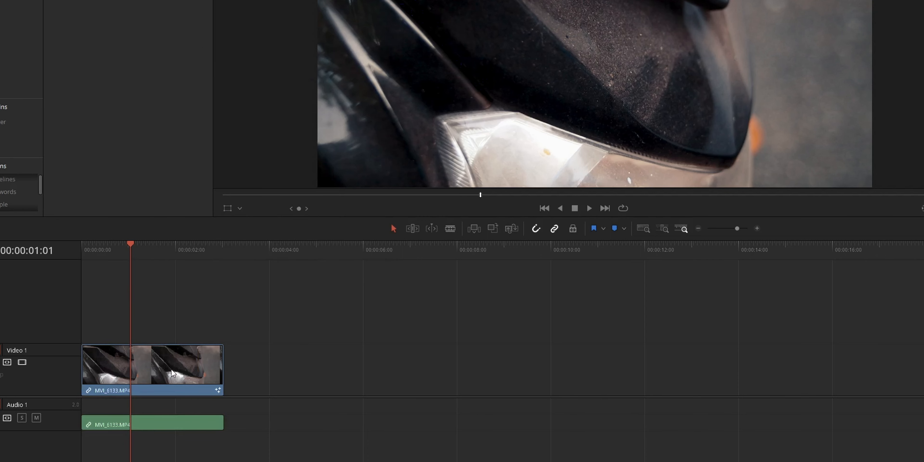
# - Bring up the Render in Place dialog for the MVI_E133 clip
pyautogui.rightClick(152, 364)
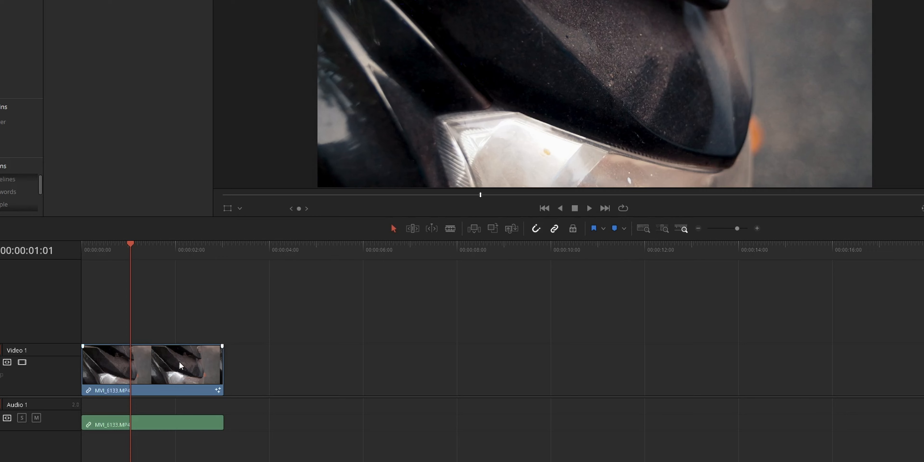
pyautogui.rightClick(179, 365)
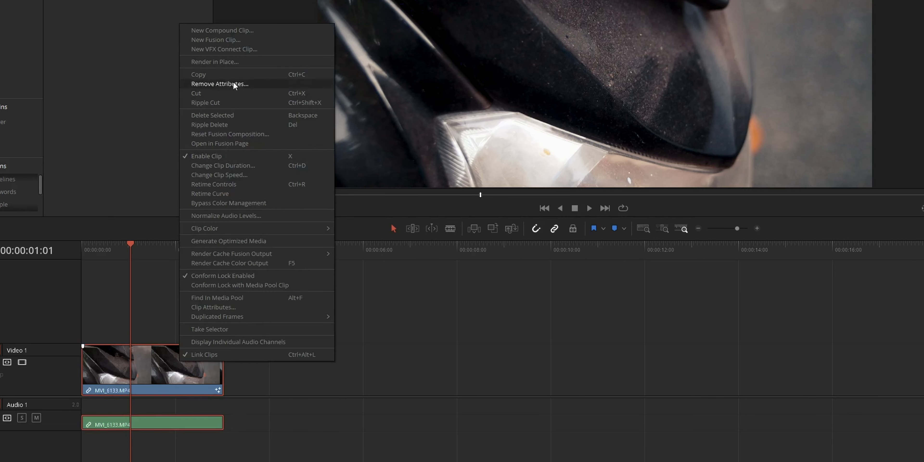
pyautogui.click(215, 61)
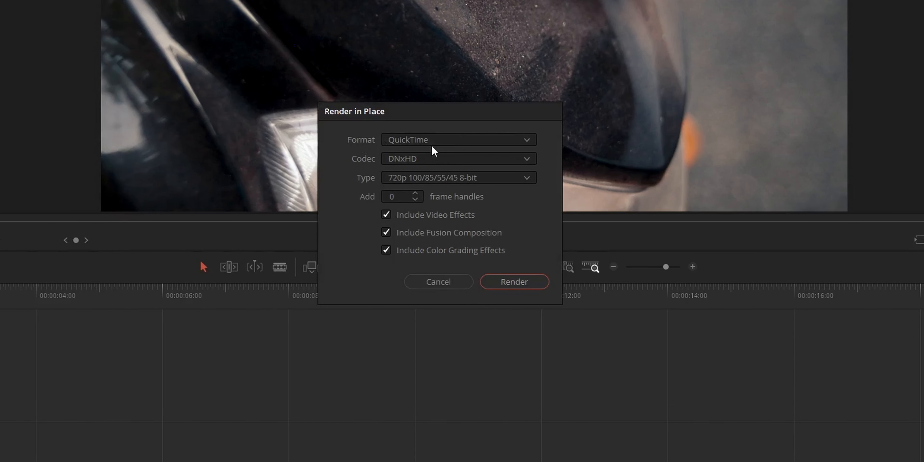
# - Set the render-in-place codec to DNxHR with type DNxHR HQ
pyautogui.click(457, 140)
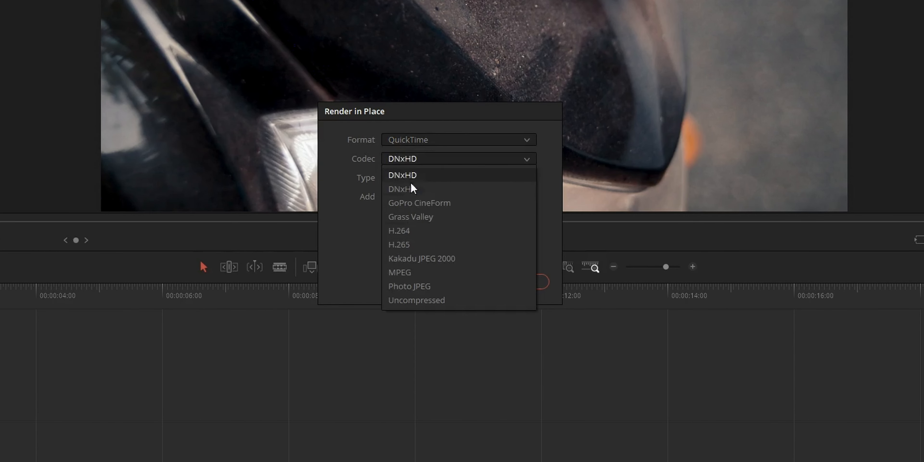
pyautogui.click(401, 189)
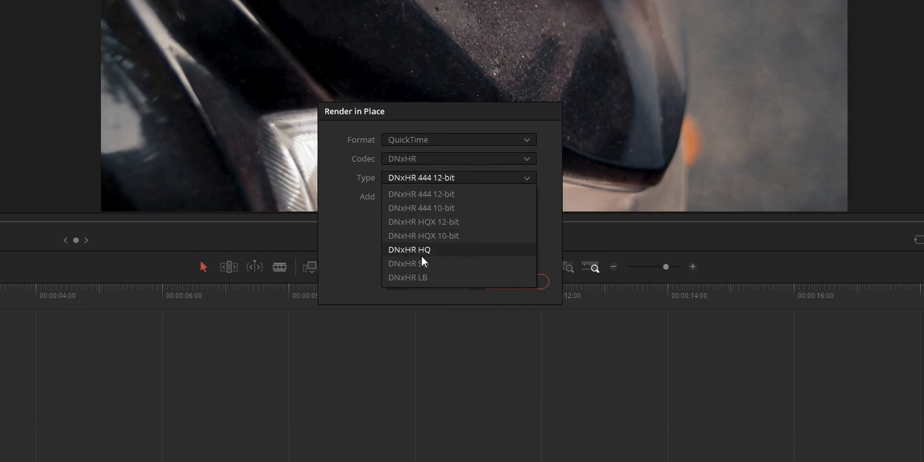
pyautogui.click(409, 249)
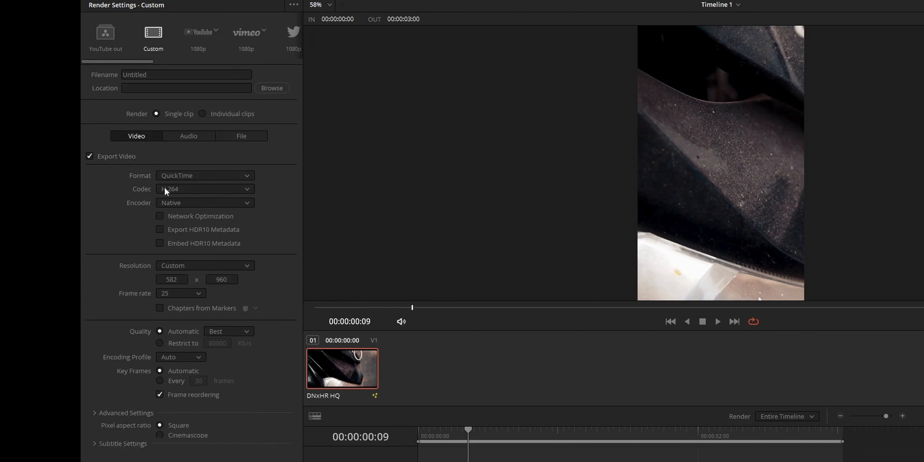
# - Review the Deliver page codec list, then return to the DNxHR HQ render-in-place settings
pyautogui.click(204, 175)
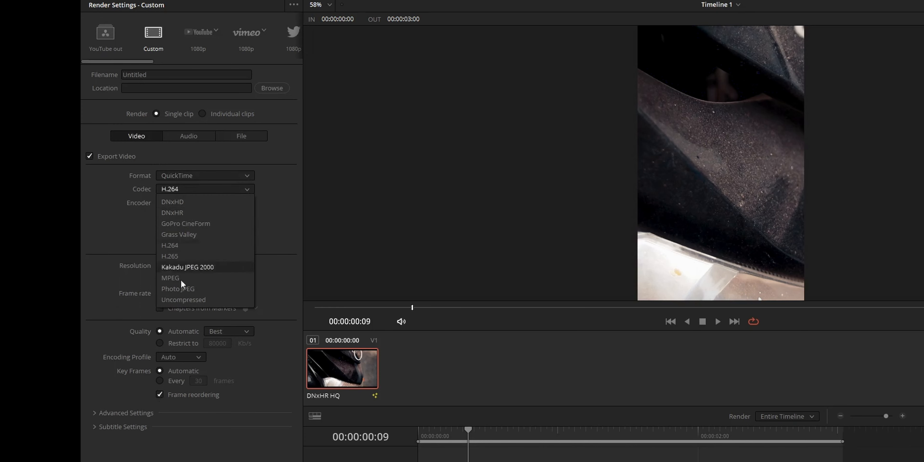
pyautogui.click(170, 244)
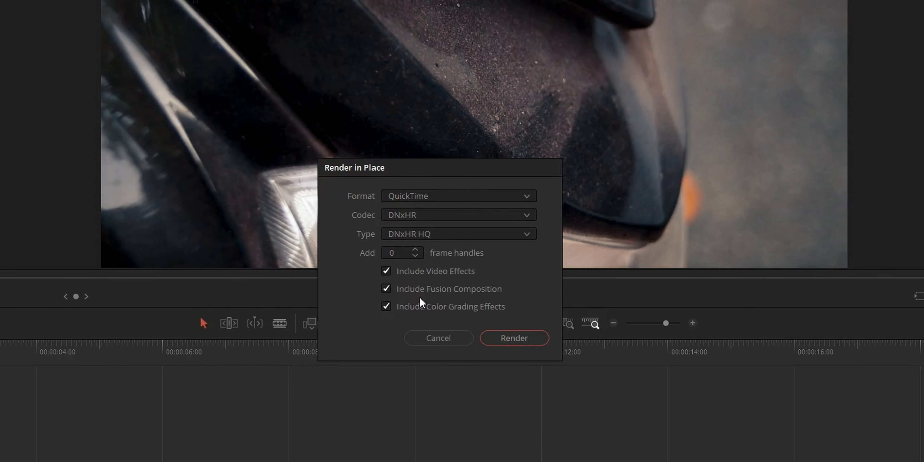
# - Render the clip in place, choosing the Desktop TESTING folder as destination
pyautogui.click(514, 338)
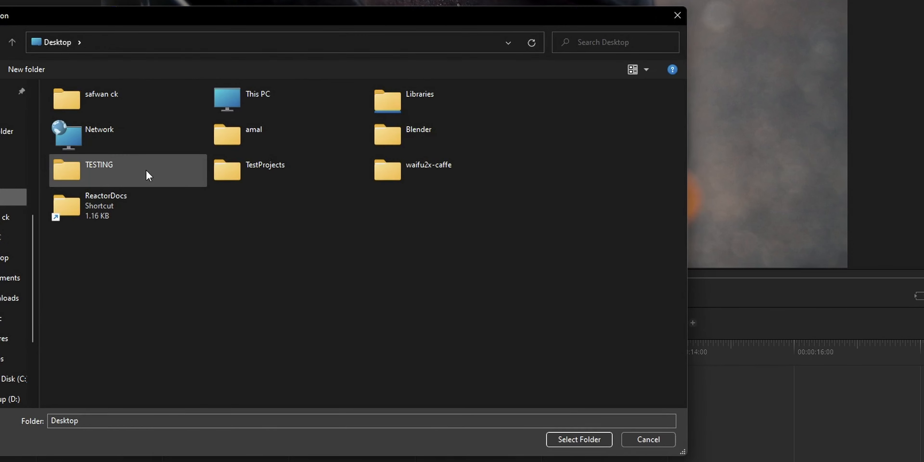
pyautogui.doubleClick(98, 165)
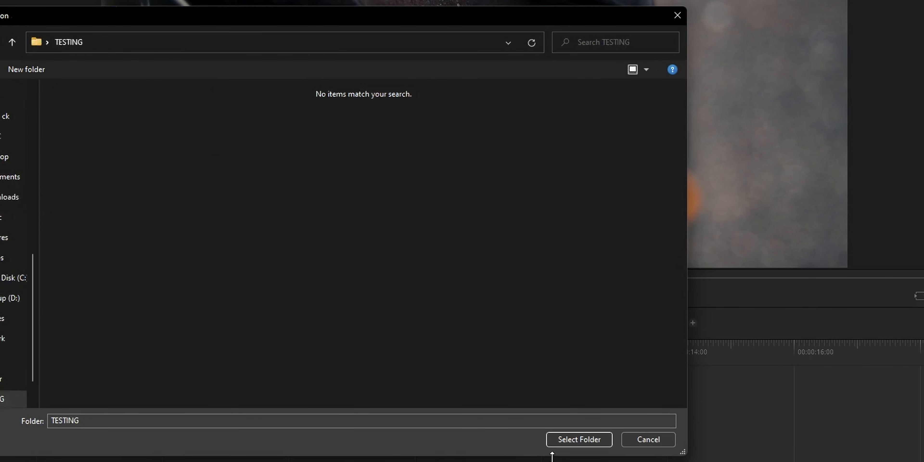
pyautogui.click(578, 439)
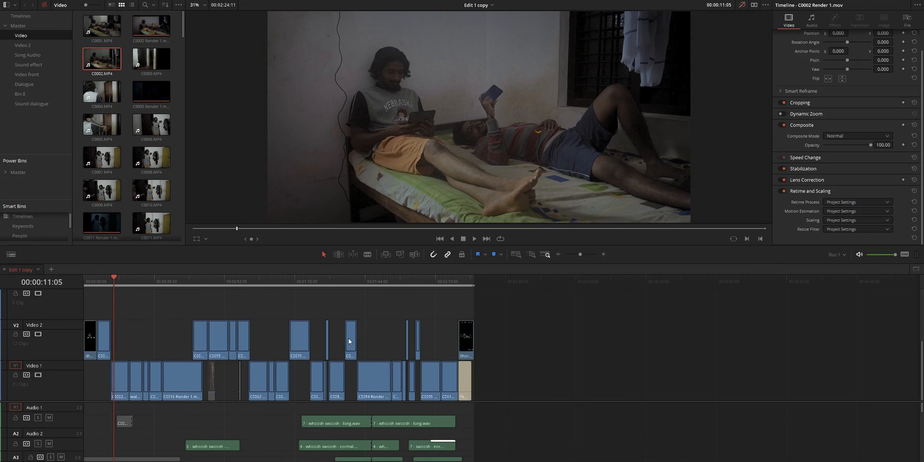
pyautogui.moveTo(580, 344)
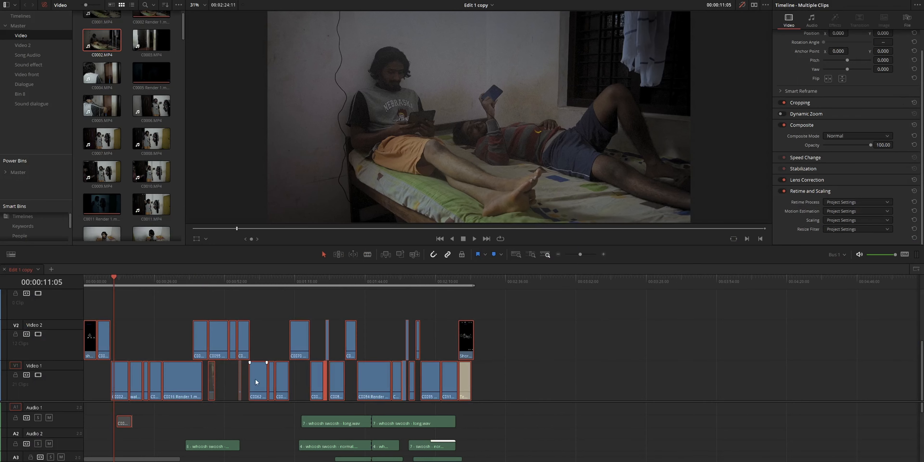
# - Render all selected timeline clips in place as DNxHR QuickTime files
pyautogui.rightClick(255, 381)
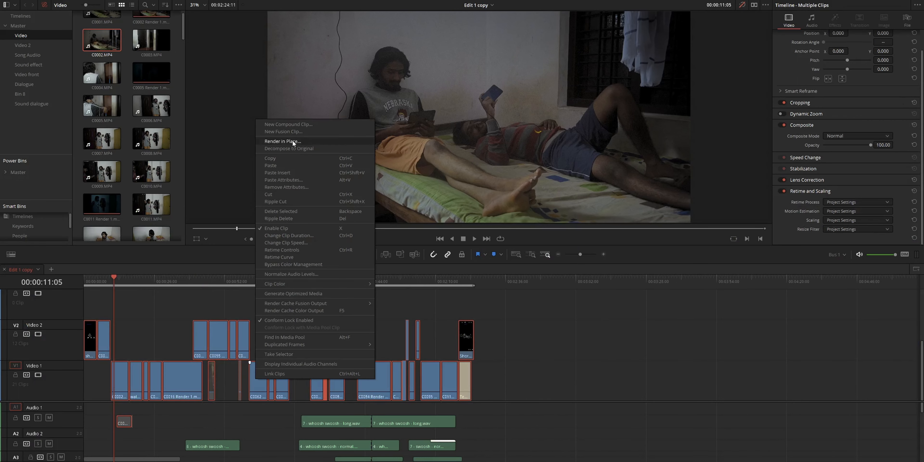
pyautogui.click(283, 141)
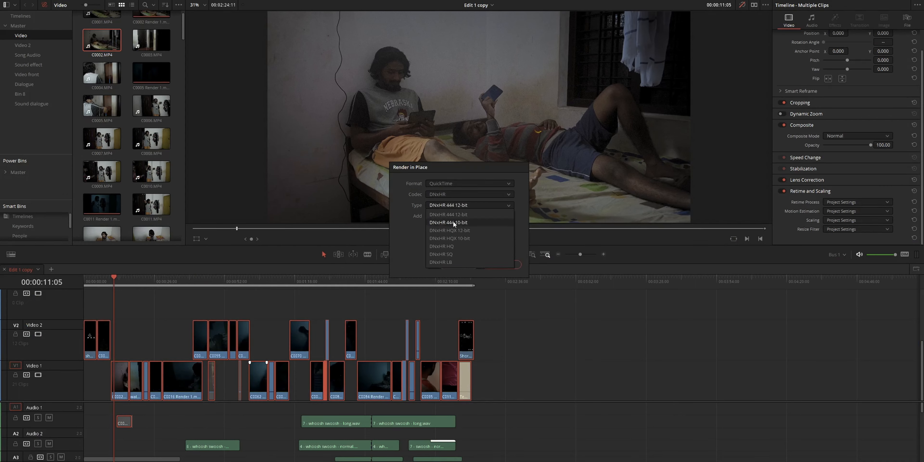
pyautogui.click(441, 246)
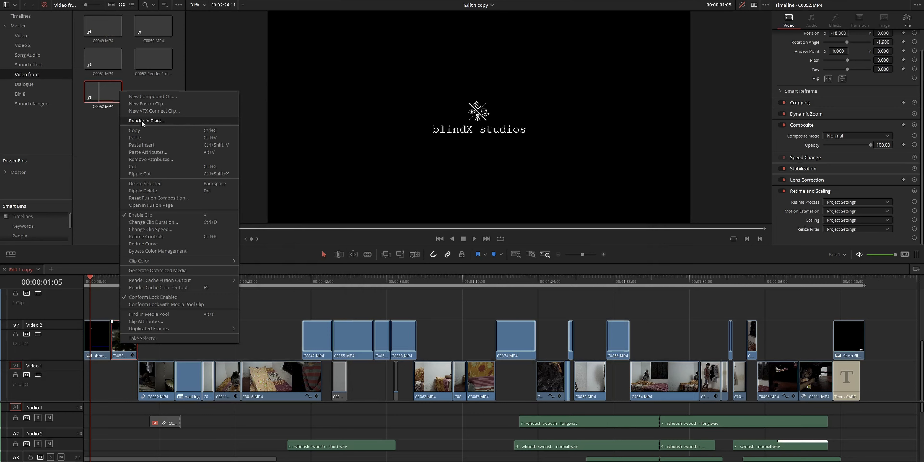
pyautogui.moveTo(167, 123)
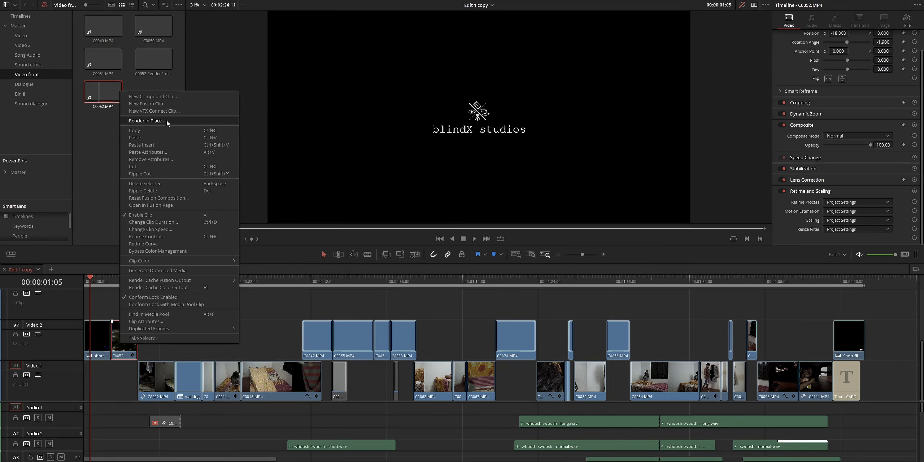
# - Render the C0052 clip on V2 in place as DNxHR, producing C0052 Render 1.mov
pyautogui.click(148, 121)
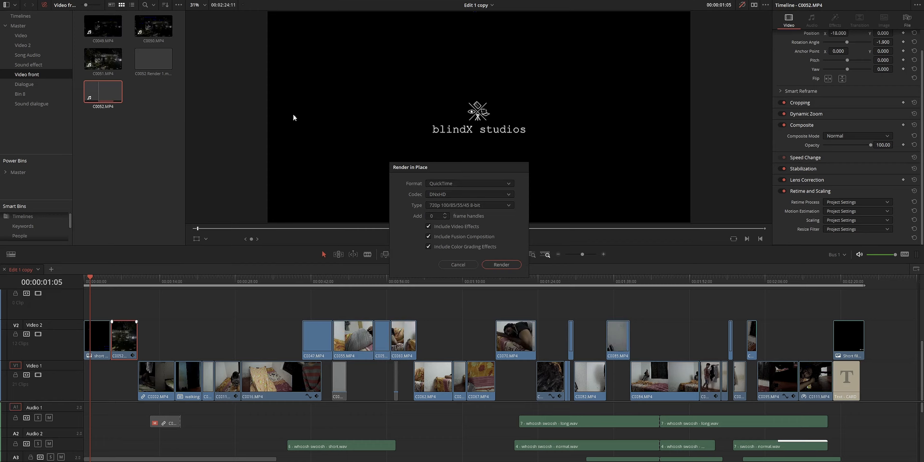
pyautogui.click(500, 264)
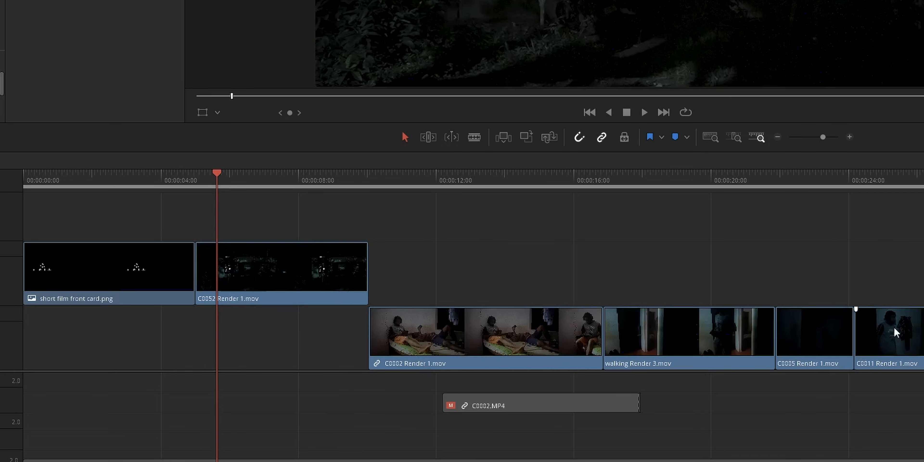
pyautogui.hscroll(3)
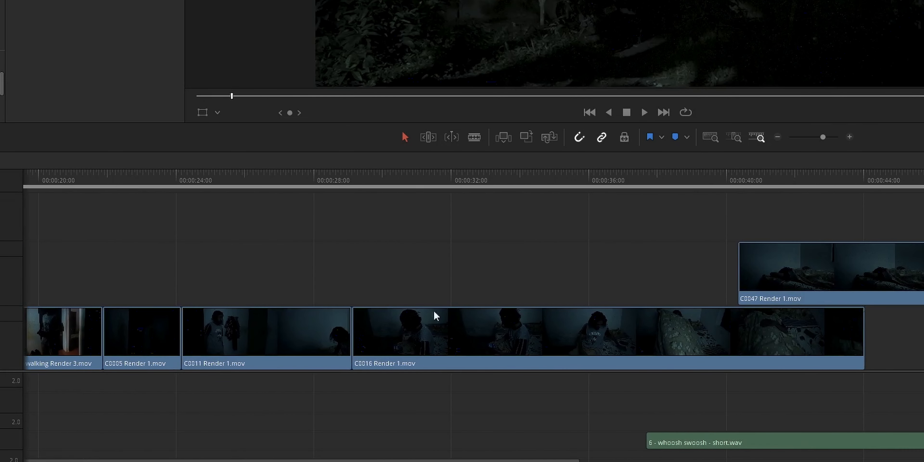
pyautogui.hscroll(3)
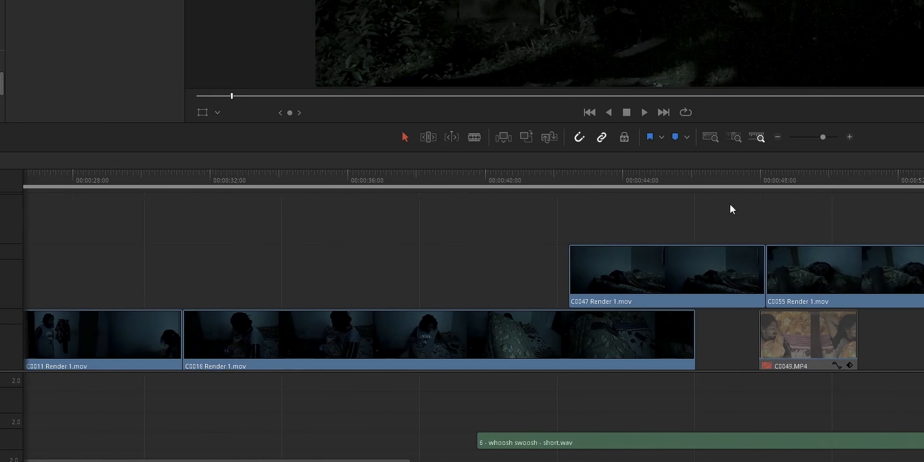
pyautogui.hscroll(3)
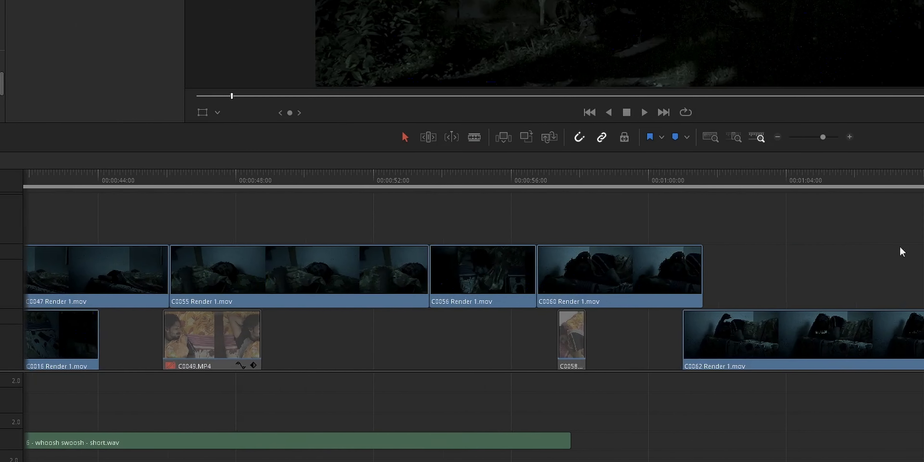